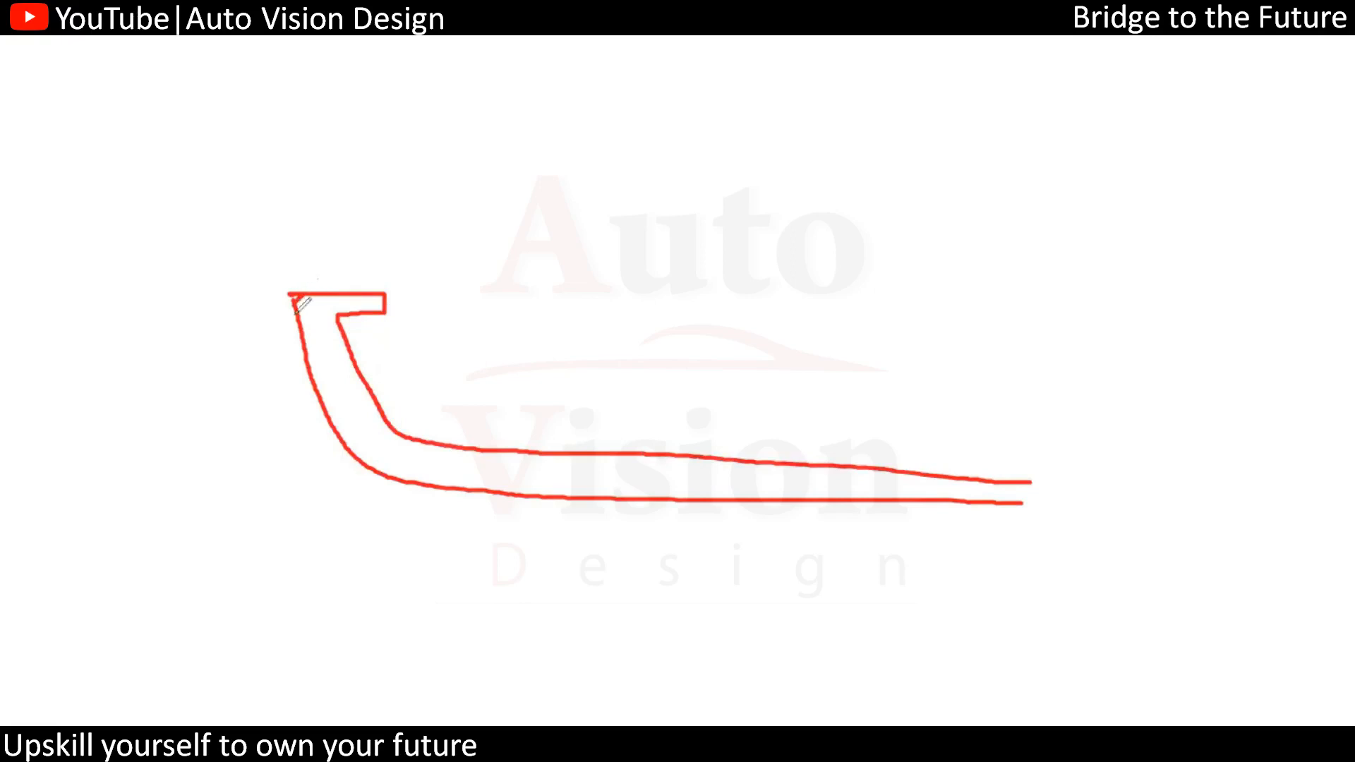
mouse_move(503, 284)
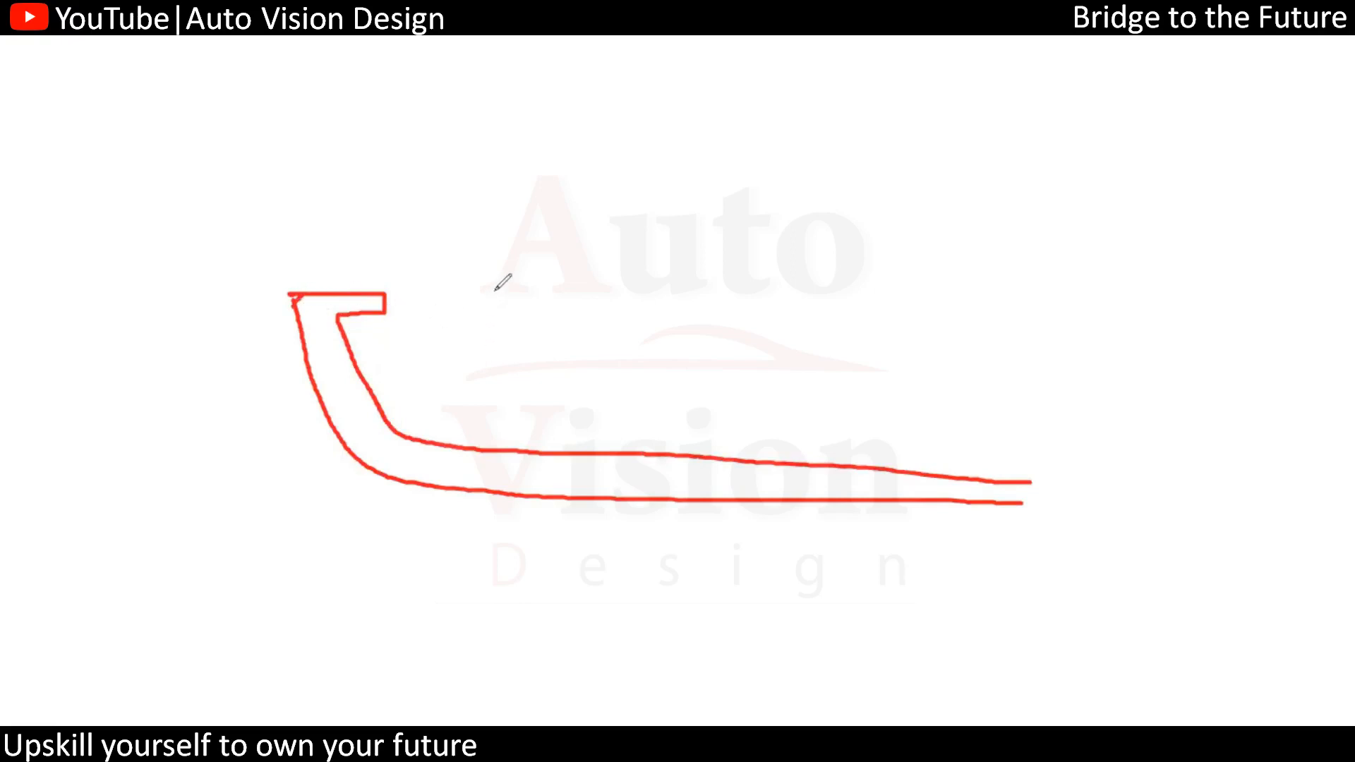
Draw the red upright snap rib with its angled top rising from the part profile
drag(520, 288, 516, 431)
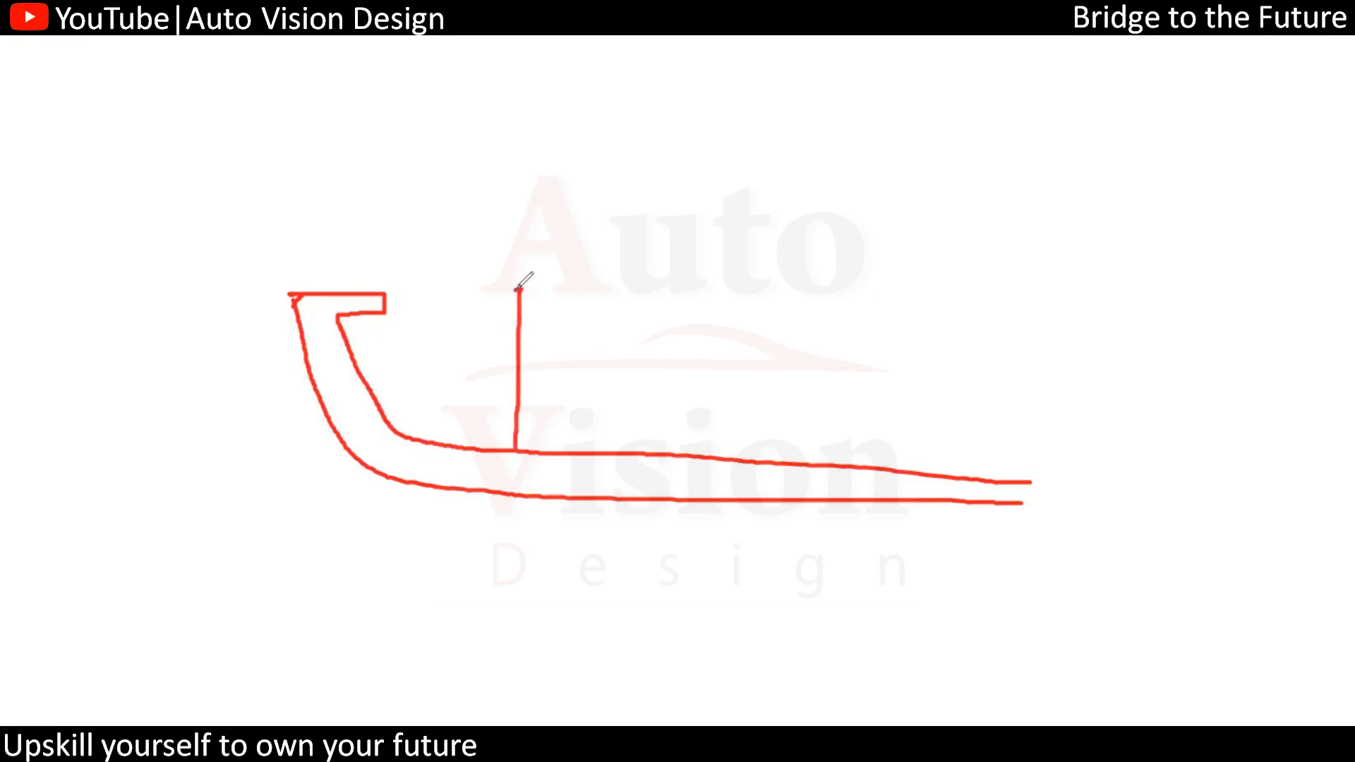
drag(521, 289, 521, 214)
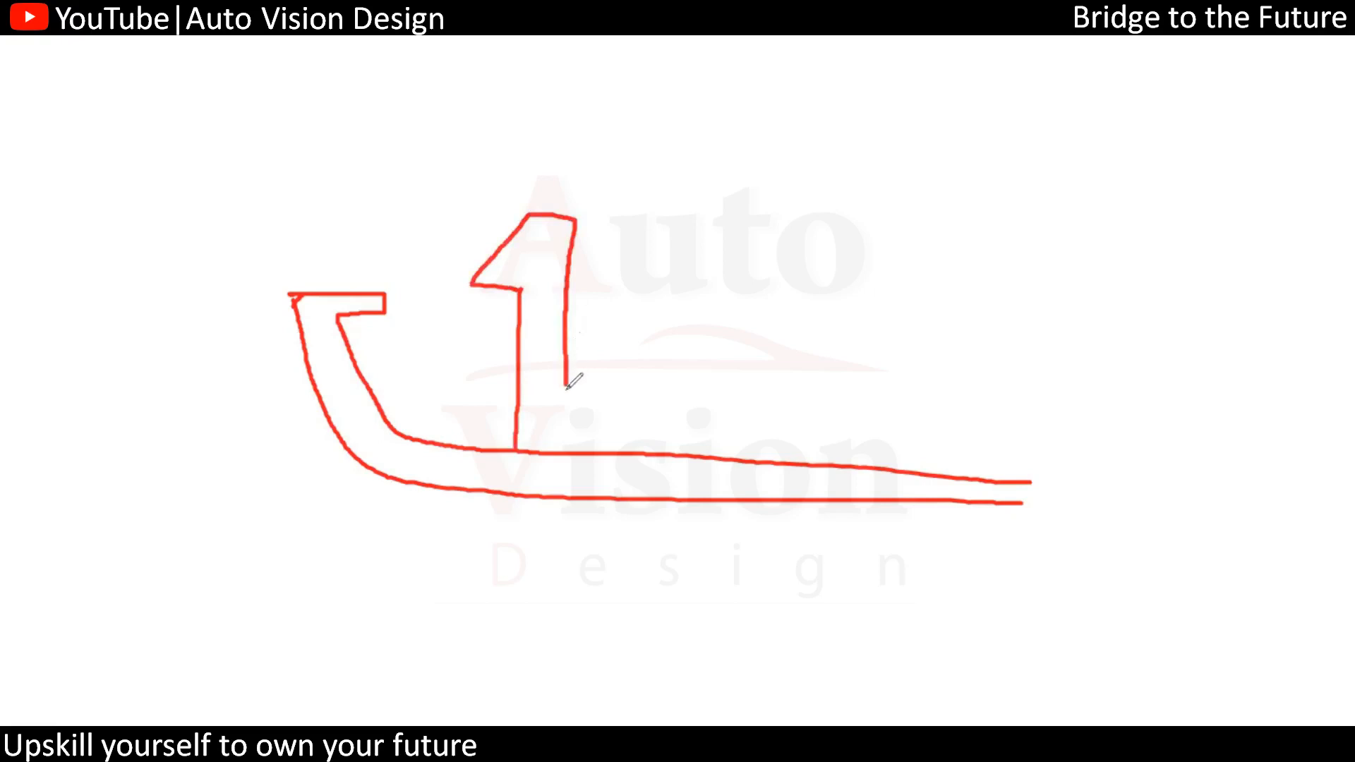
drag(573, 383, 573, 453)
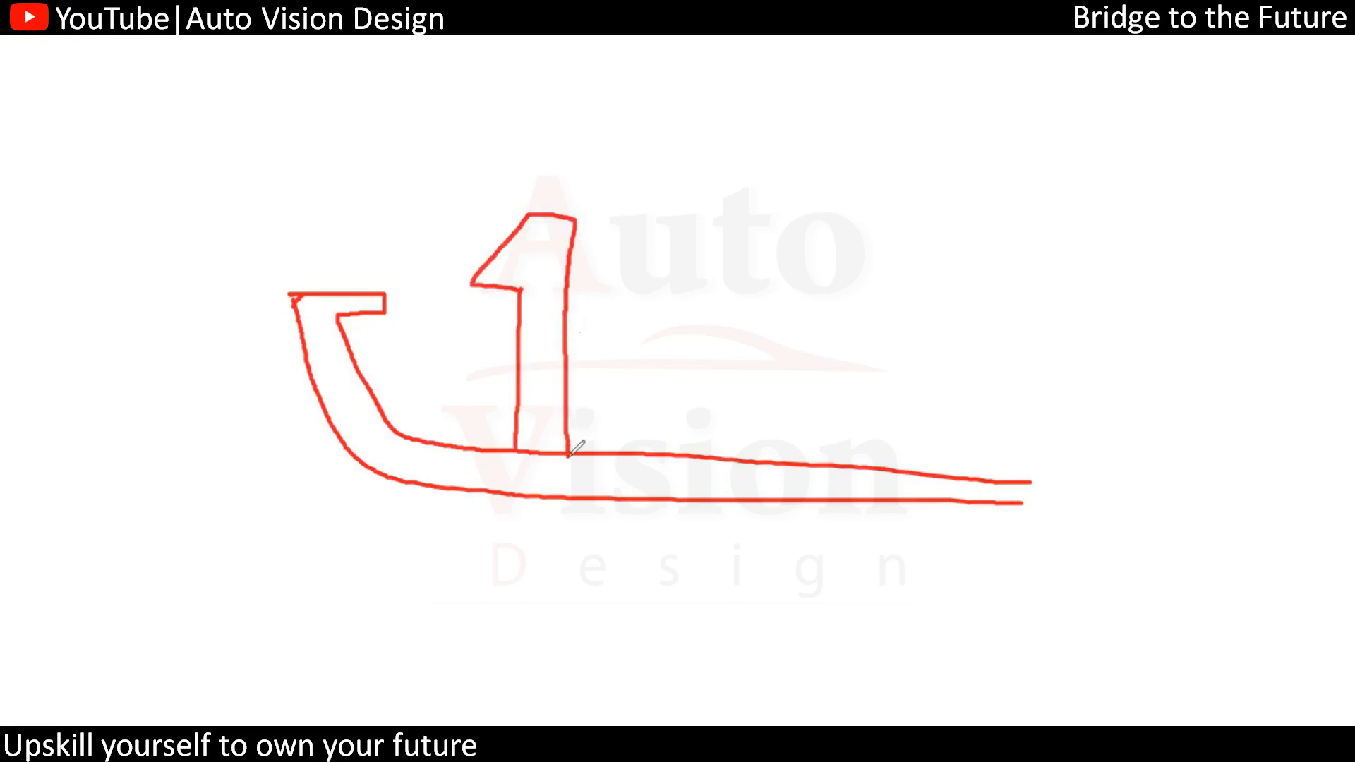
mouse_move(483, 313)
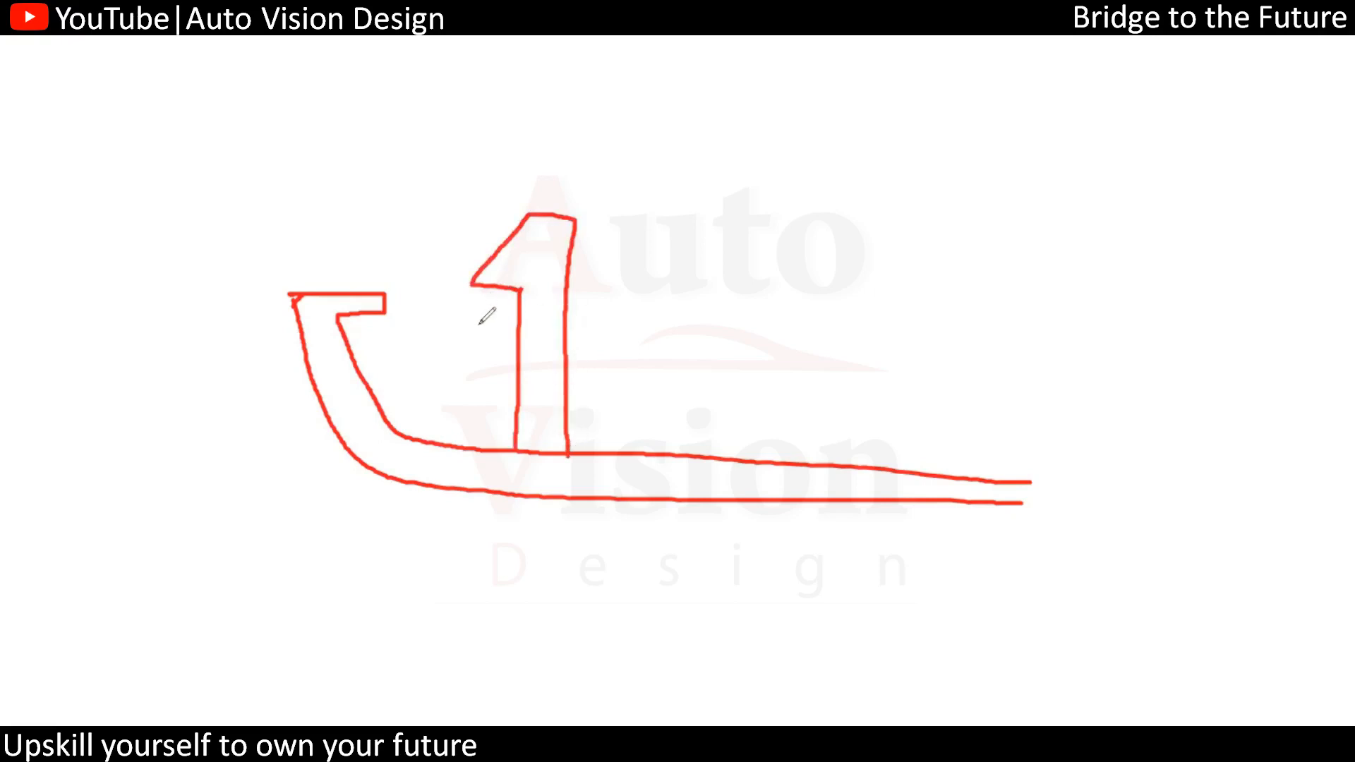
mouse_move(493, 526)
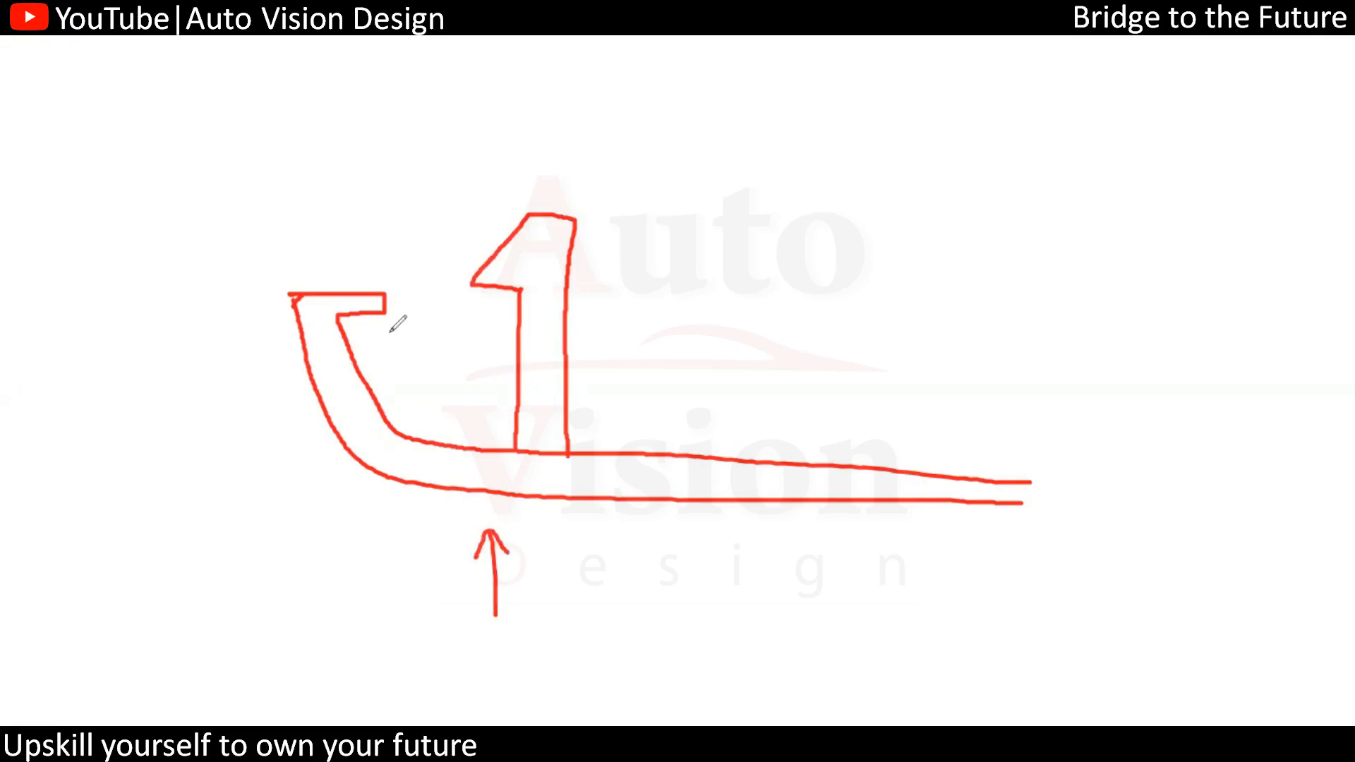
mouse_move(602, 286)
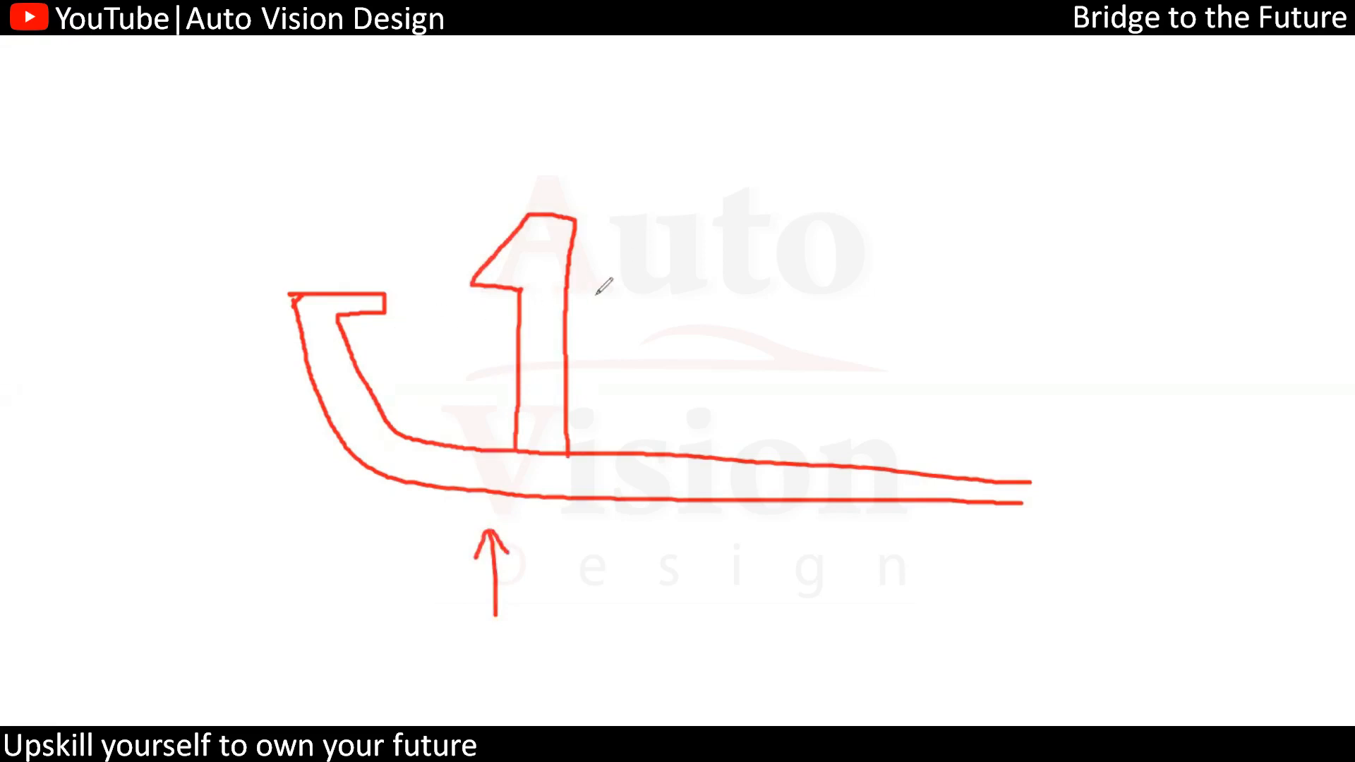
mouse_move(336, 244)
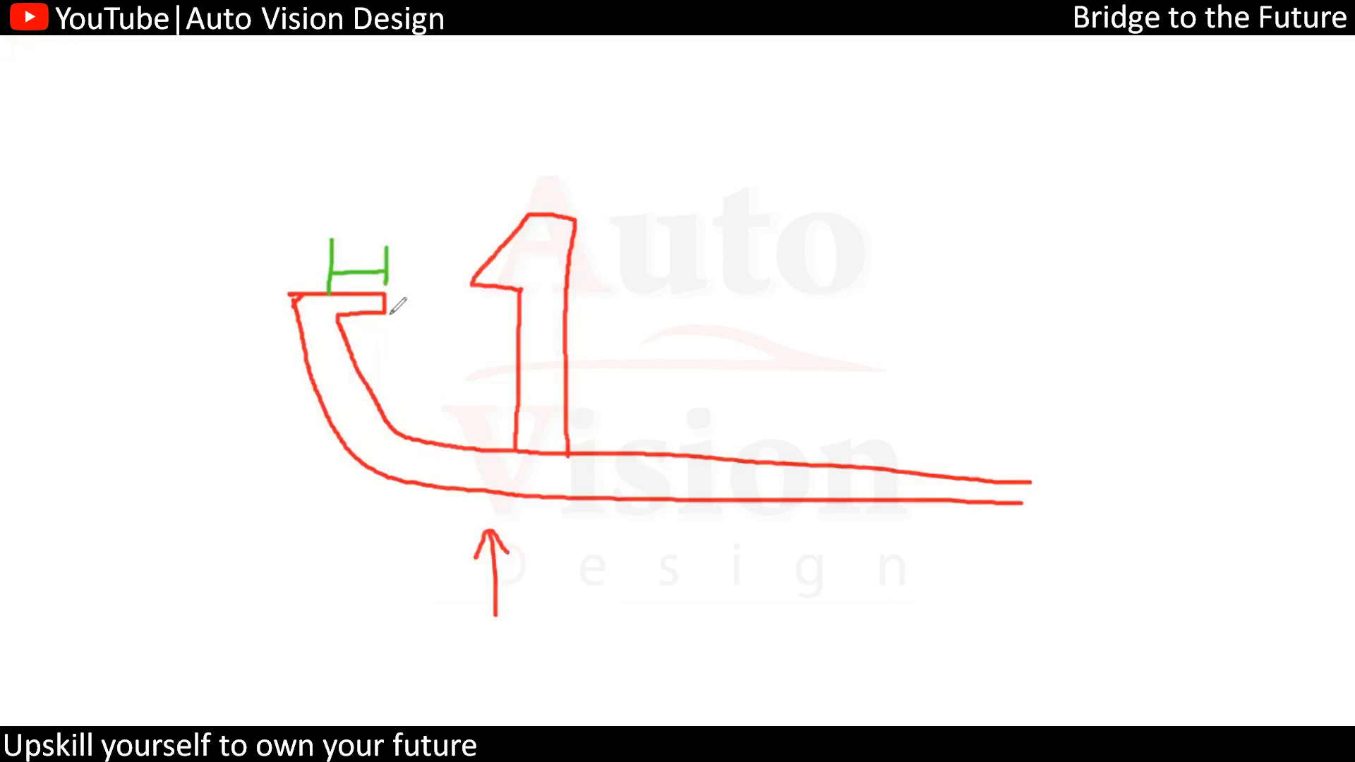
Sketch the green width mark at the hook lip and the slanted lifter outline down to the part
drag(390, 313, 409, 155)
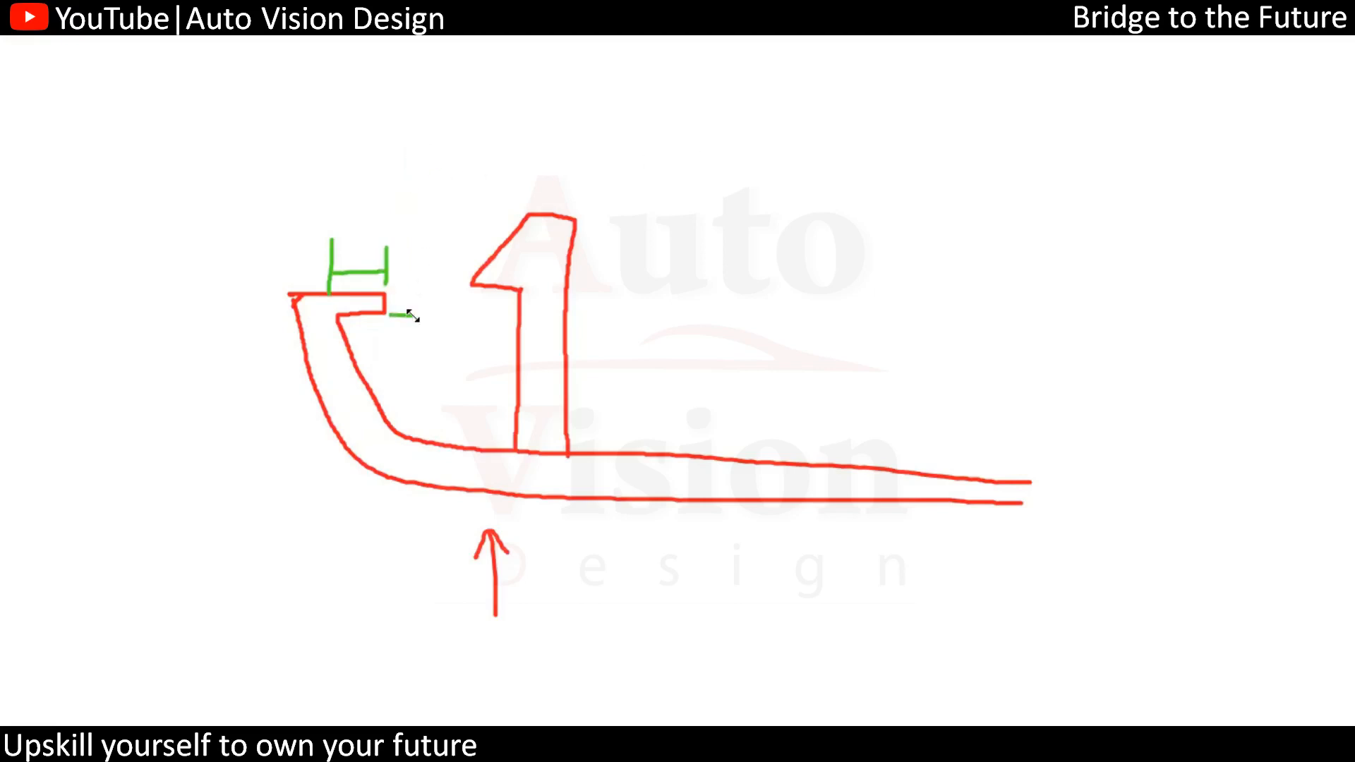
drag(403, 317, 456, 173)
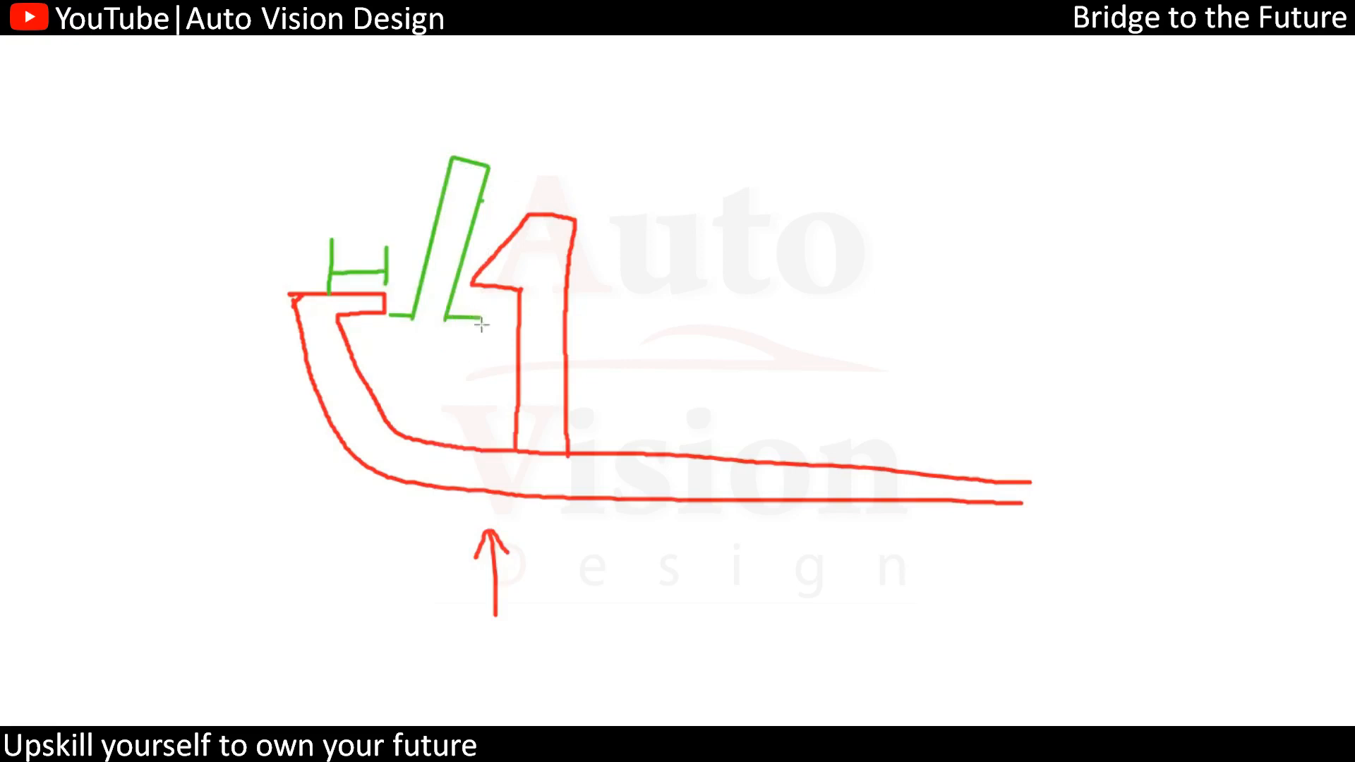
drag(482, 322, 493, 447)
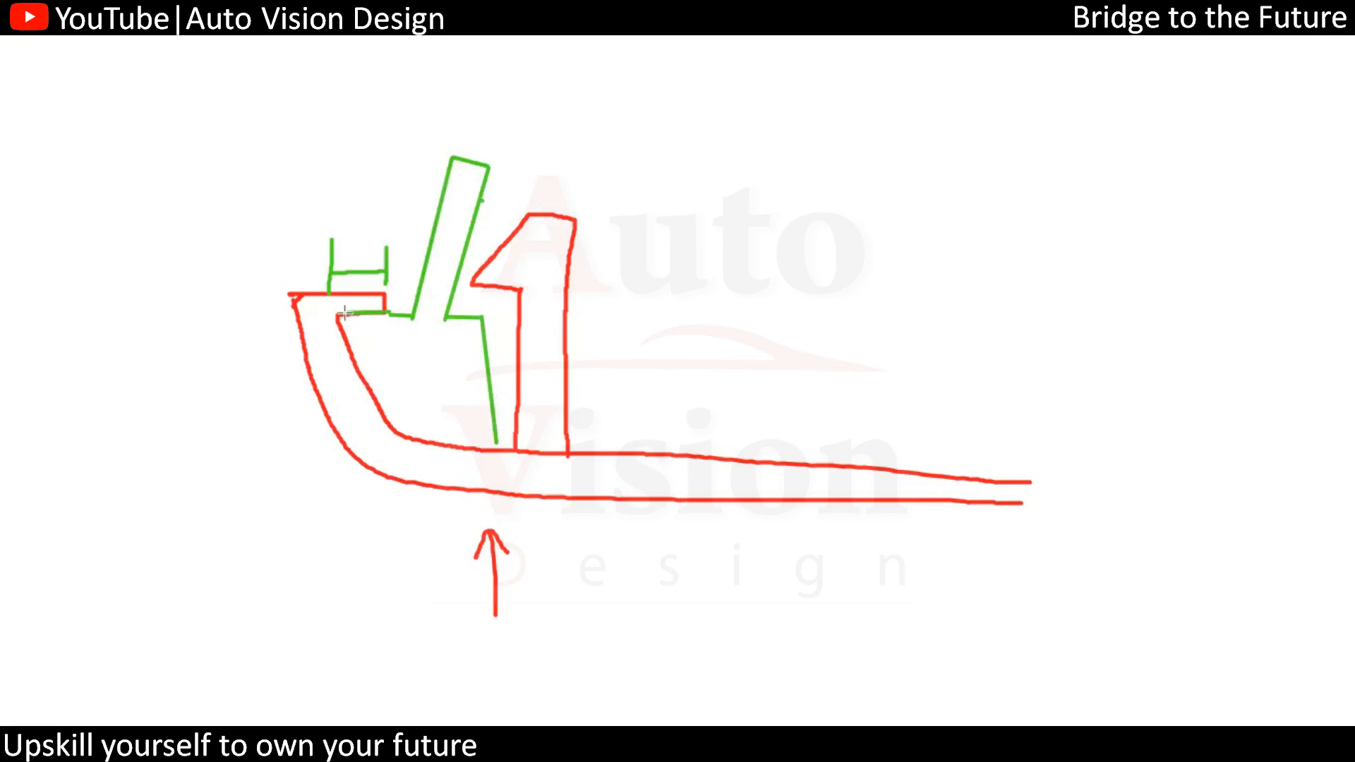
drag(341, 311, 351, 358)
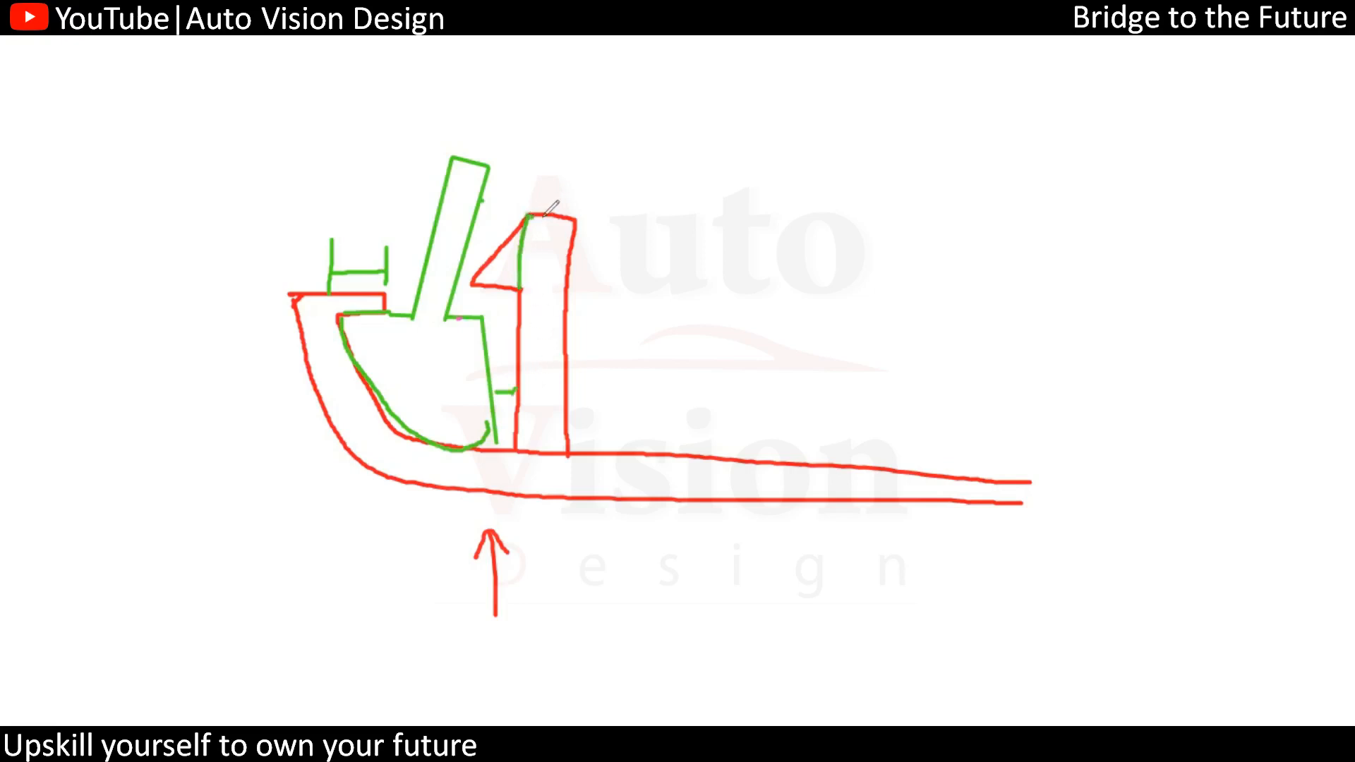
drag(537, 216, 605, 260)
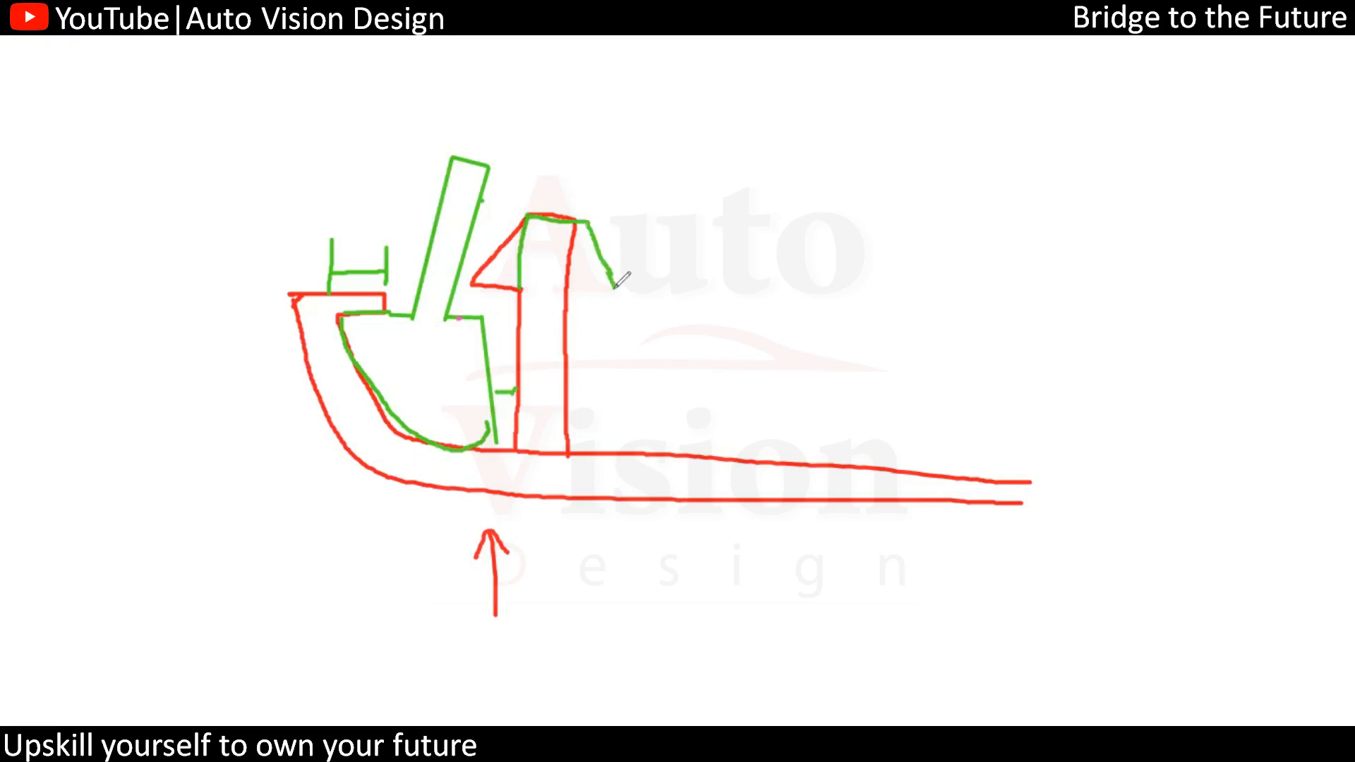
drag(615, 276, 564, 299)
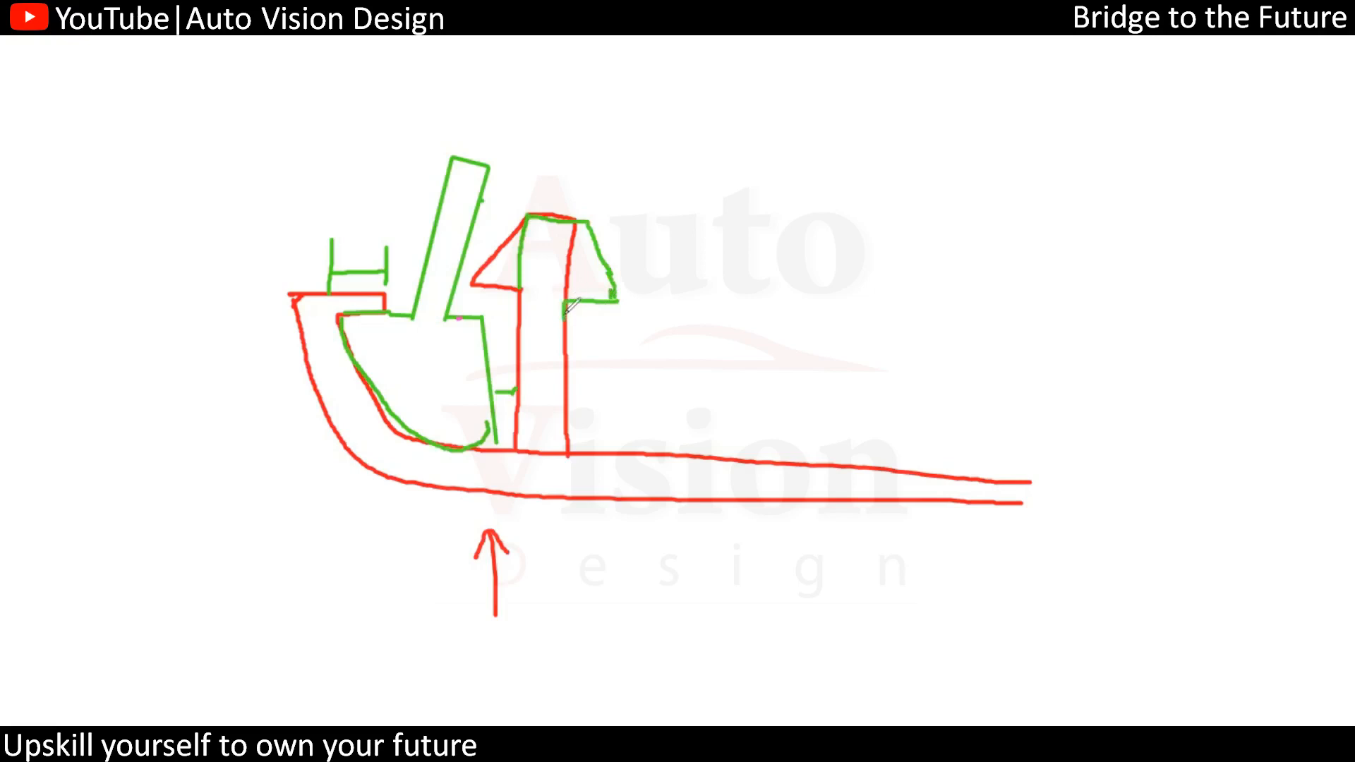
drag(567, 310, 568, 453)
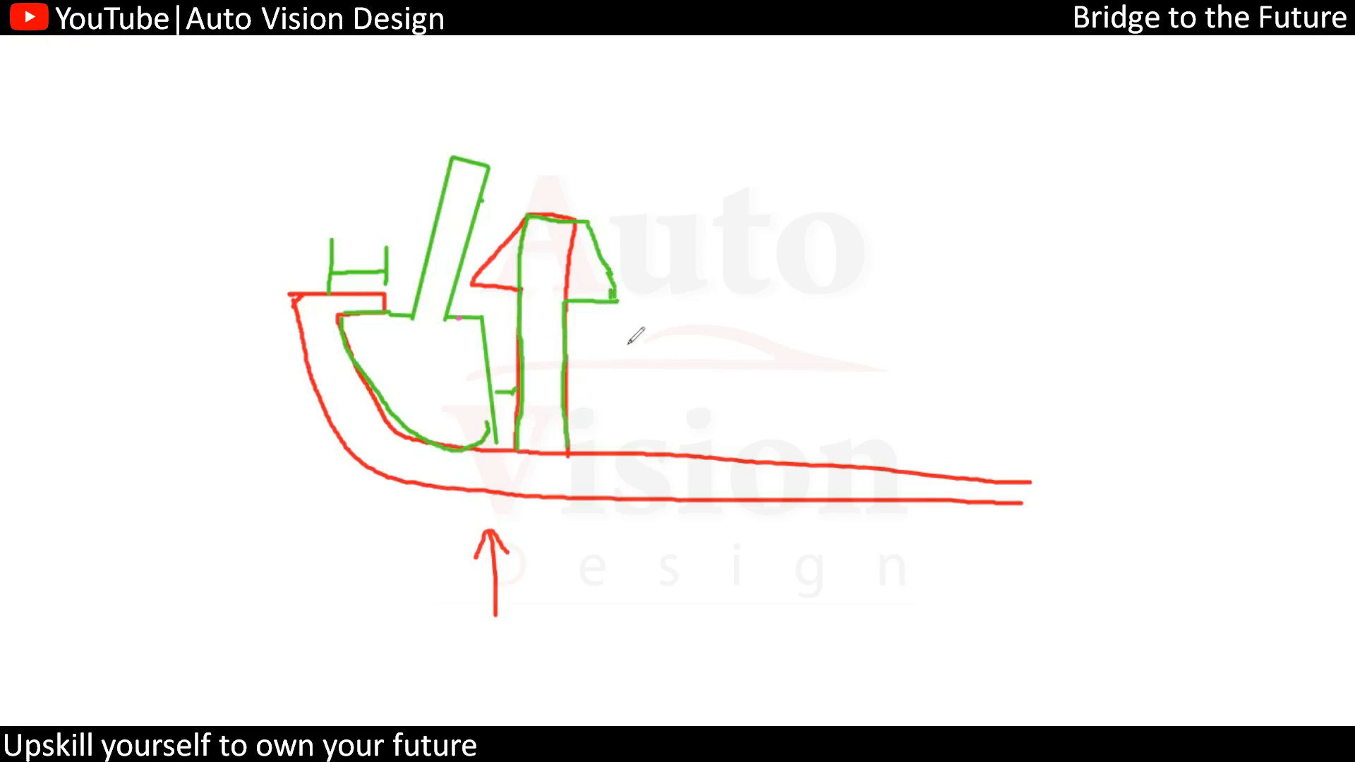
mouse_move(623, 336)
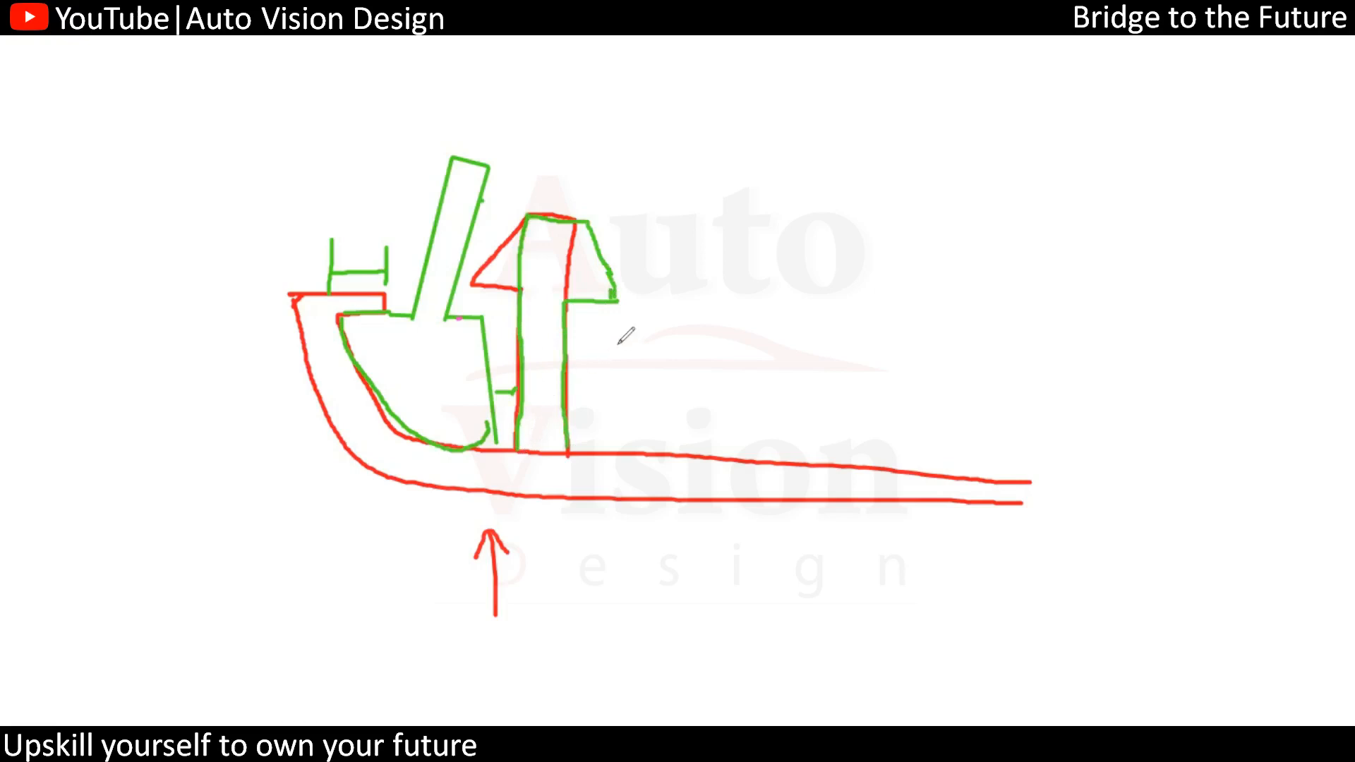
mouse_move(908, 370)
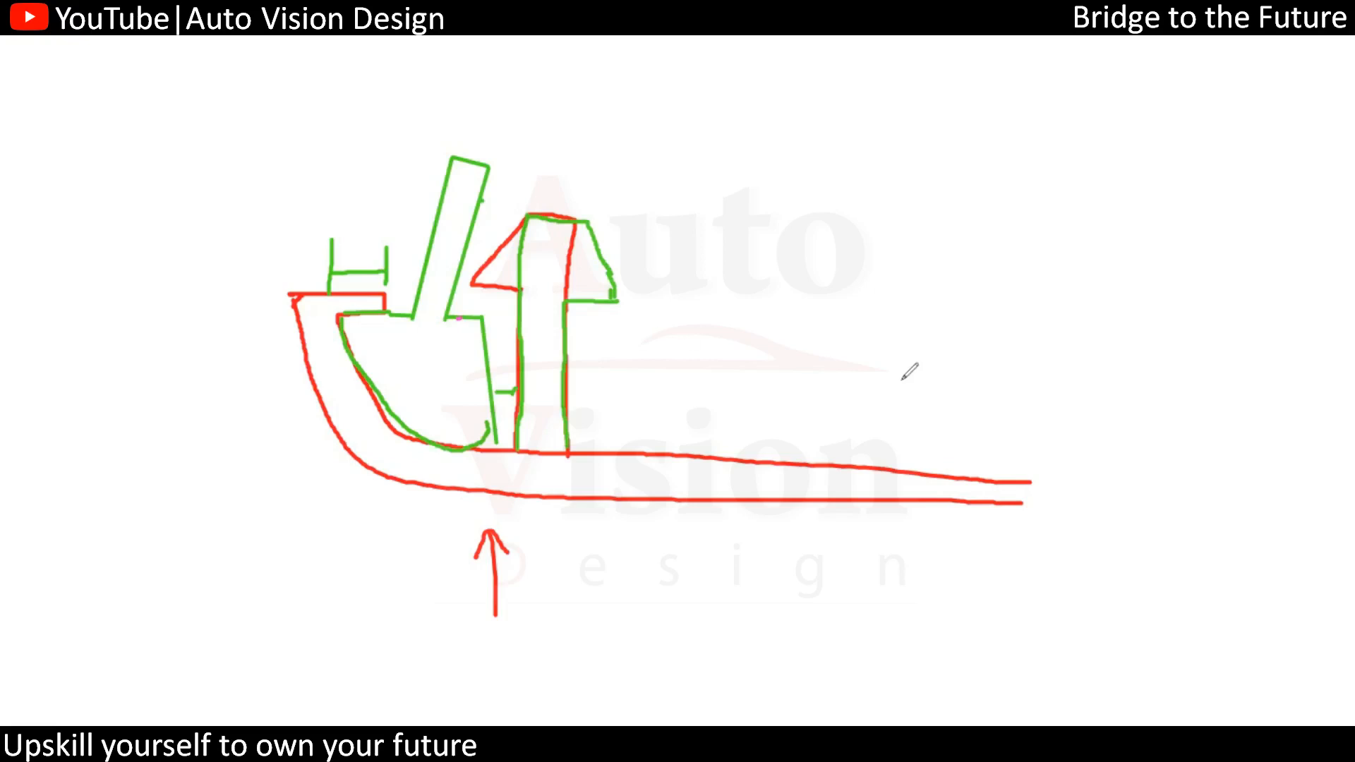
mouse_move(592, 157)
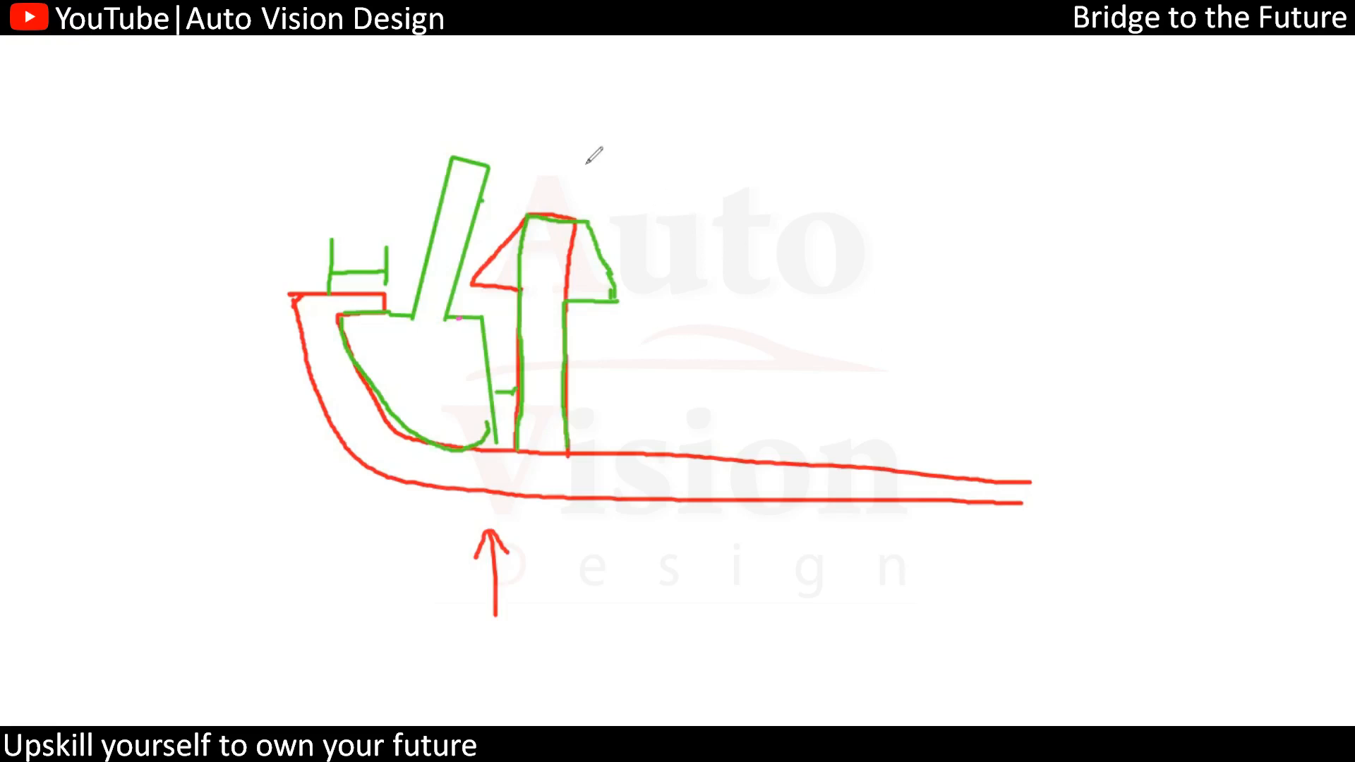
mouse_move(759, 373)
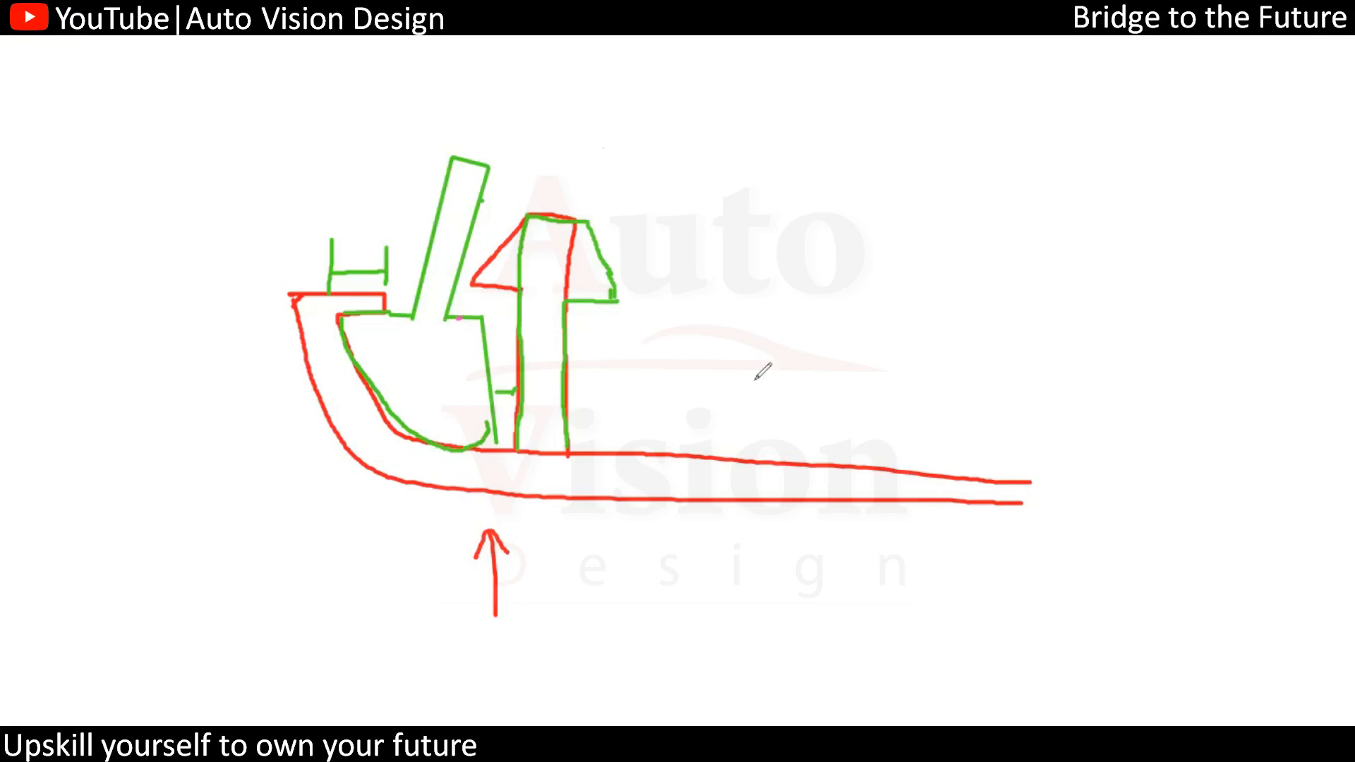
Draw the red dog-house upright wall and closed angled arm to the right of the snap
drag(756, 281, 749, 467)
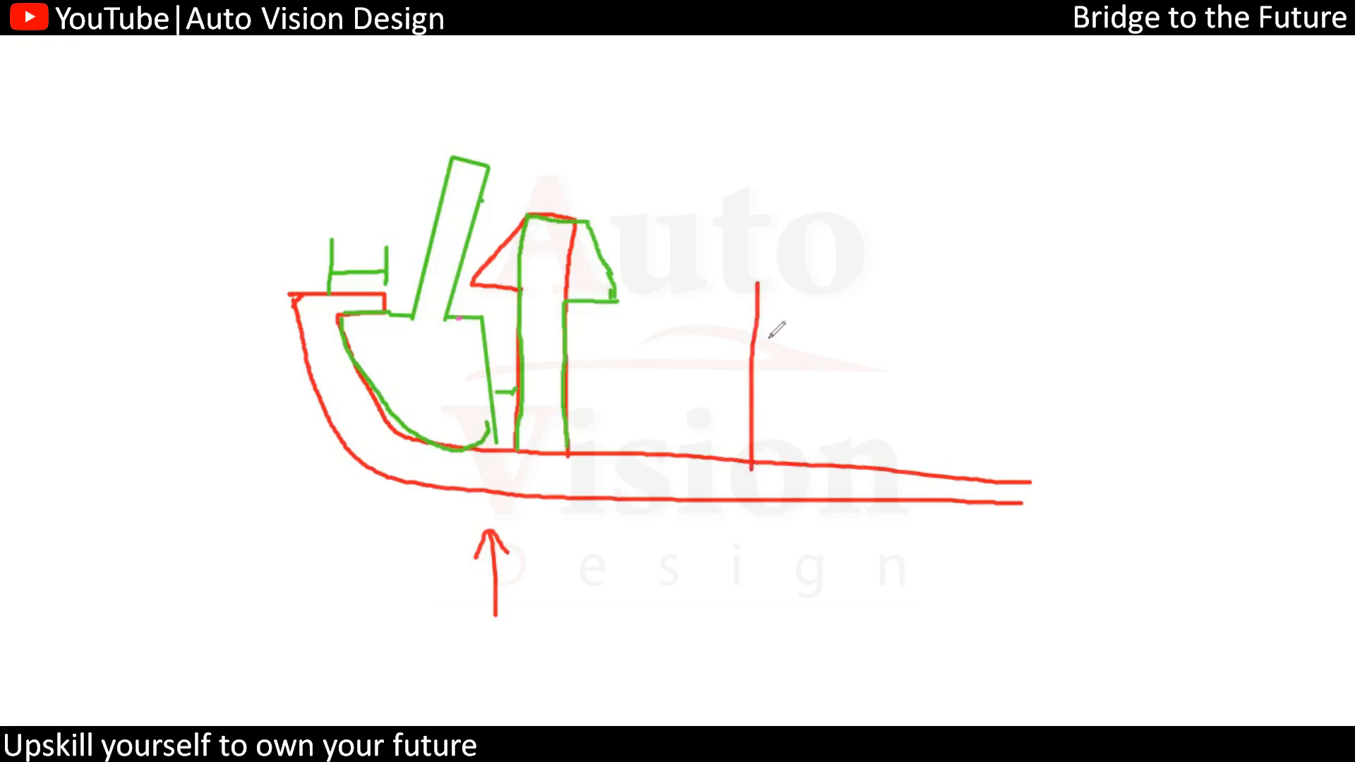
drag(757, 345, 937, 229)
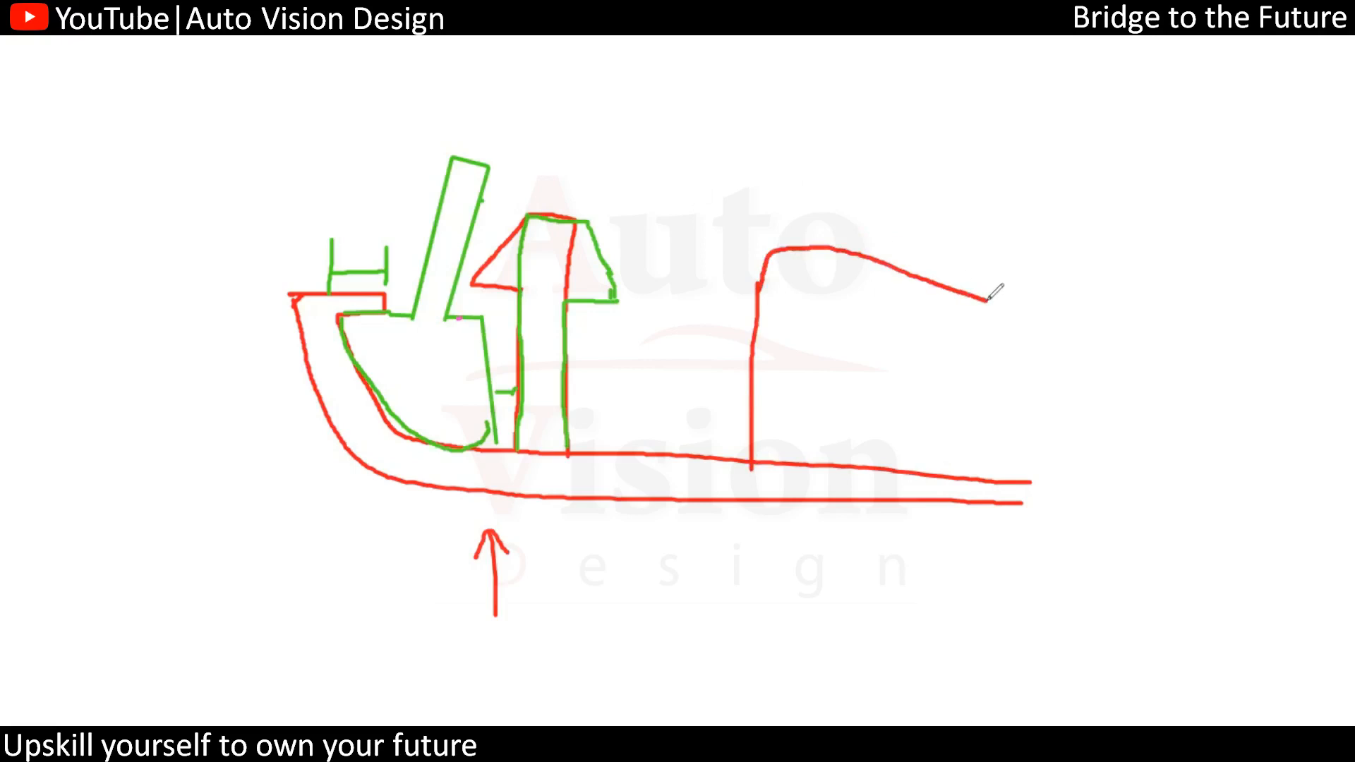
drag(993, 292, 830, 289)
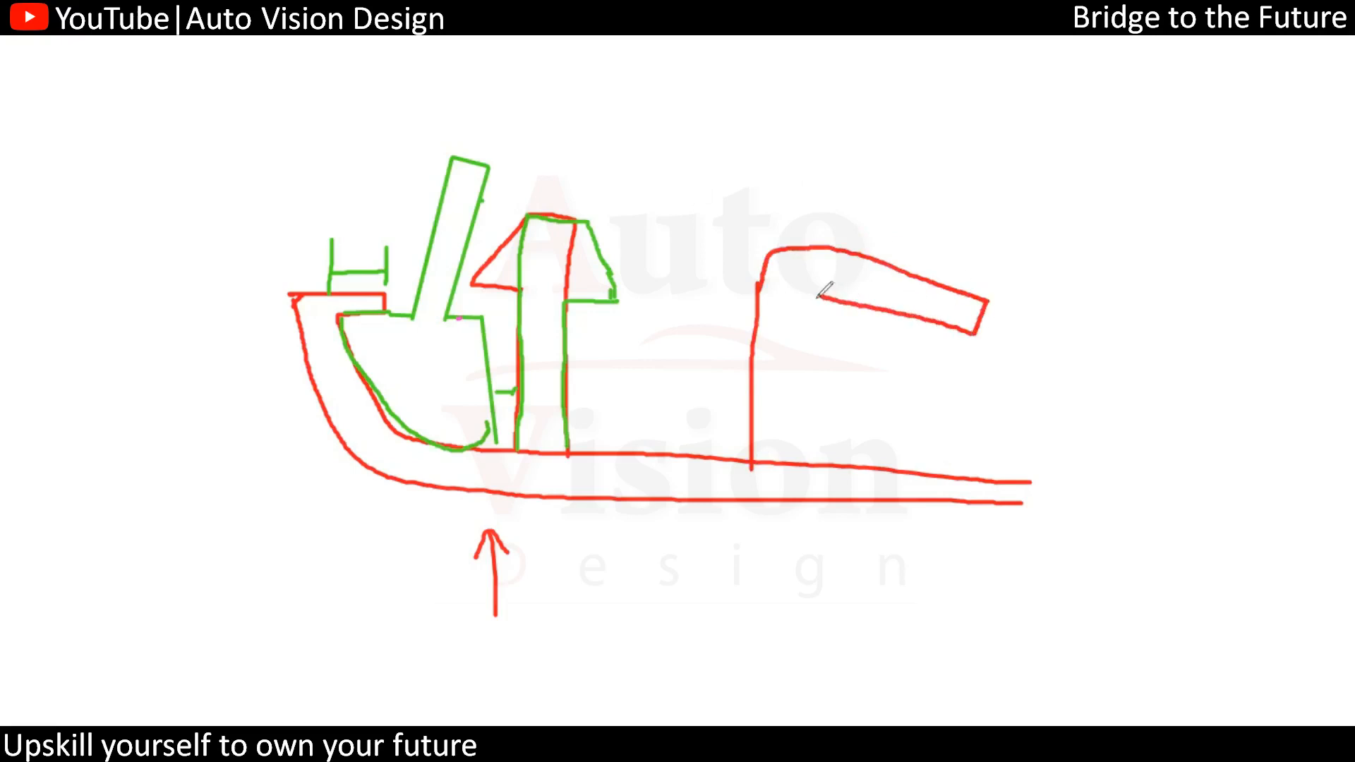
drag(817, 298, 794, 467)
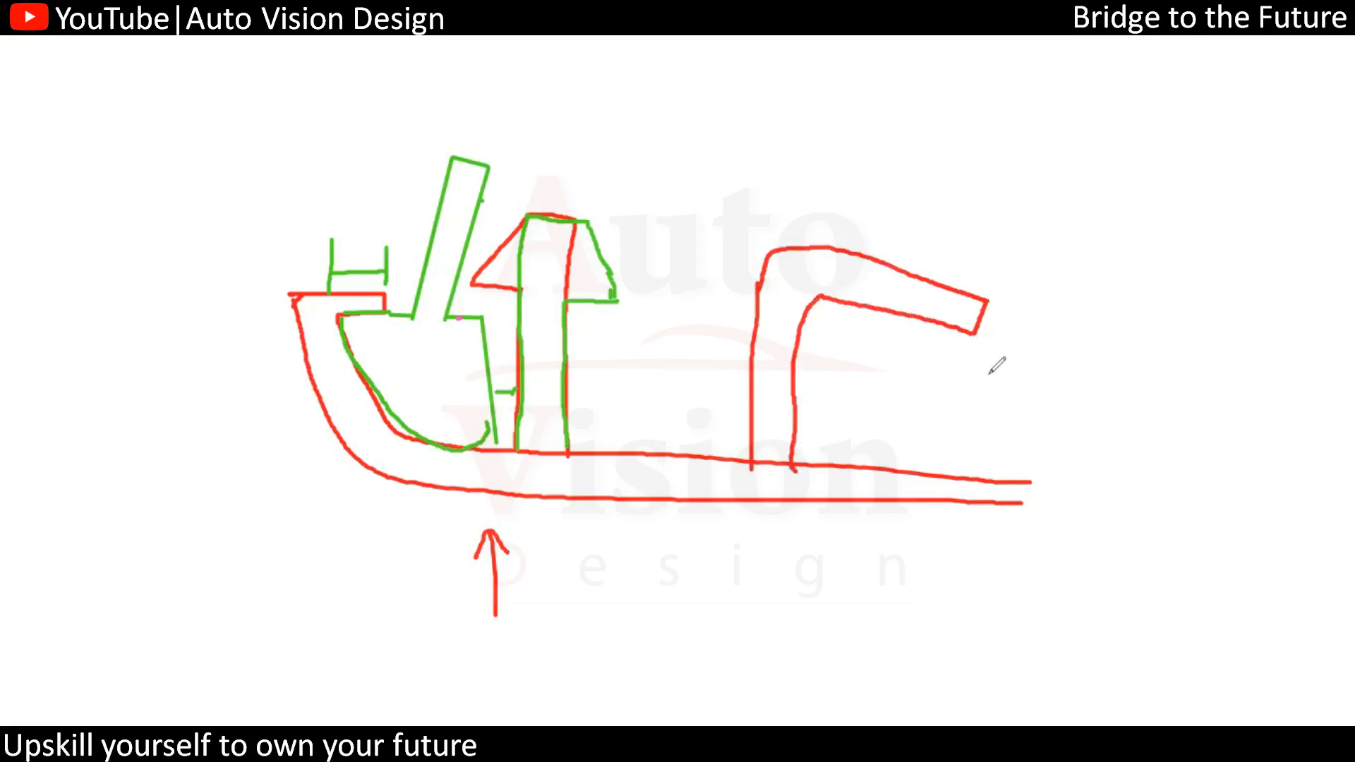
Add a rightward red arrow under the arm and a green revised outline over its top
drag(924, 380, 968, 380)
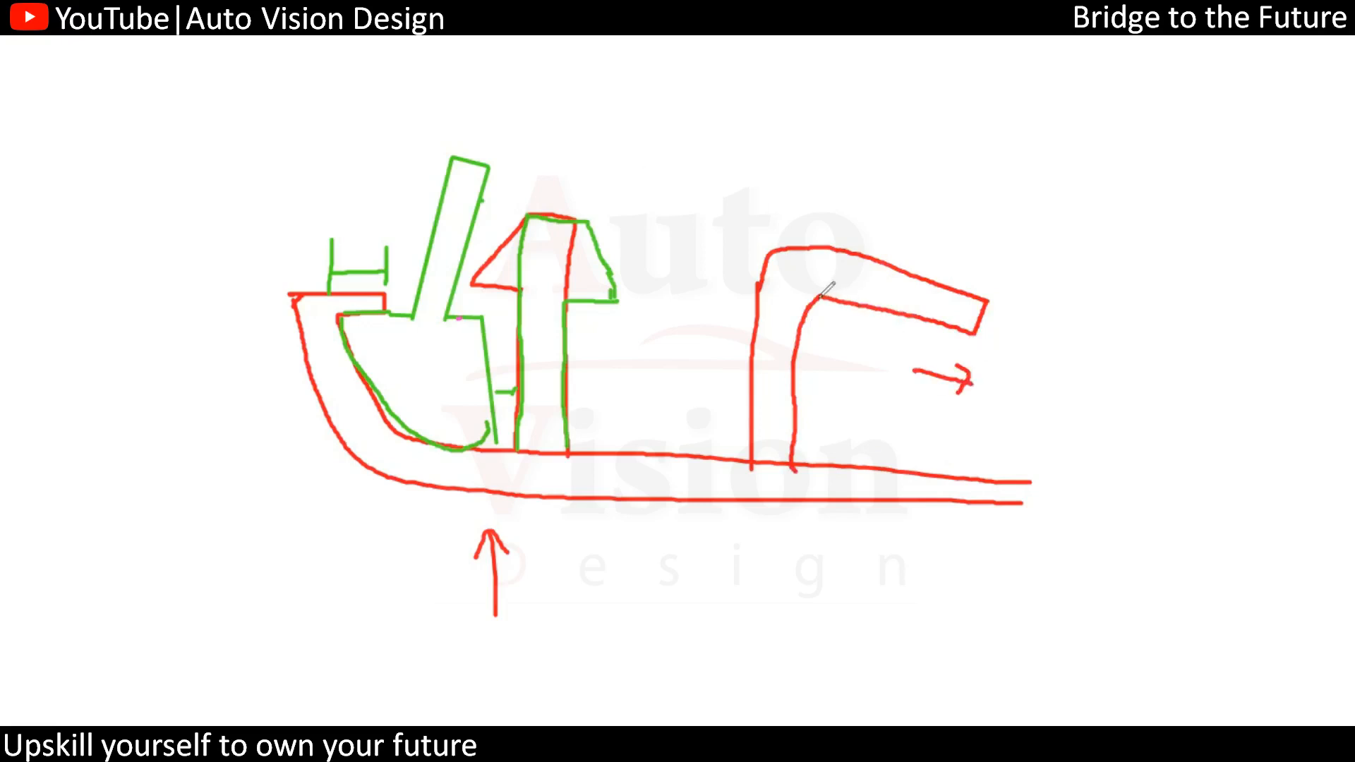
drag(826, 298, 1006, 251)
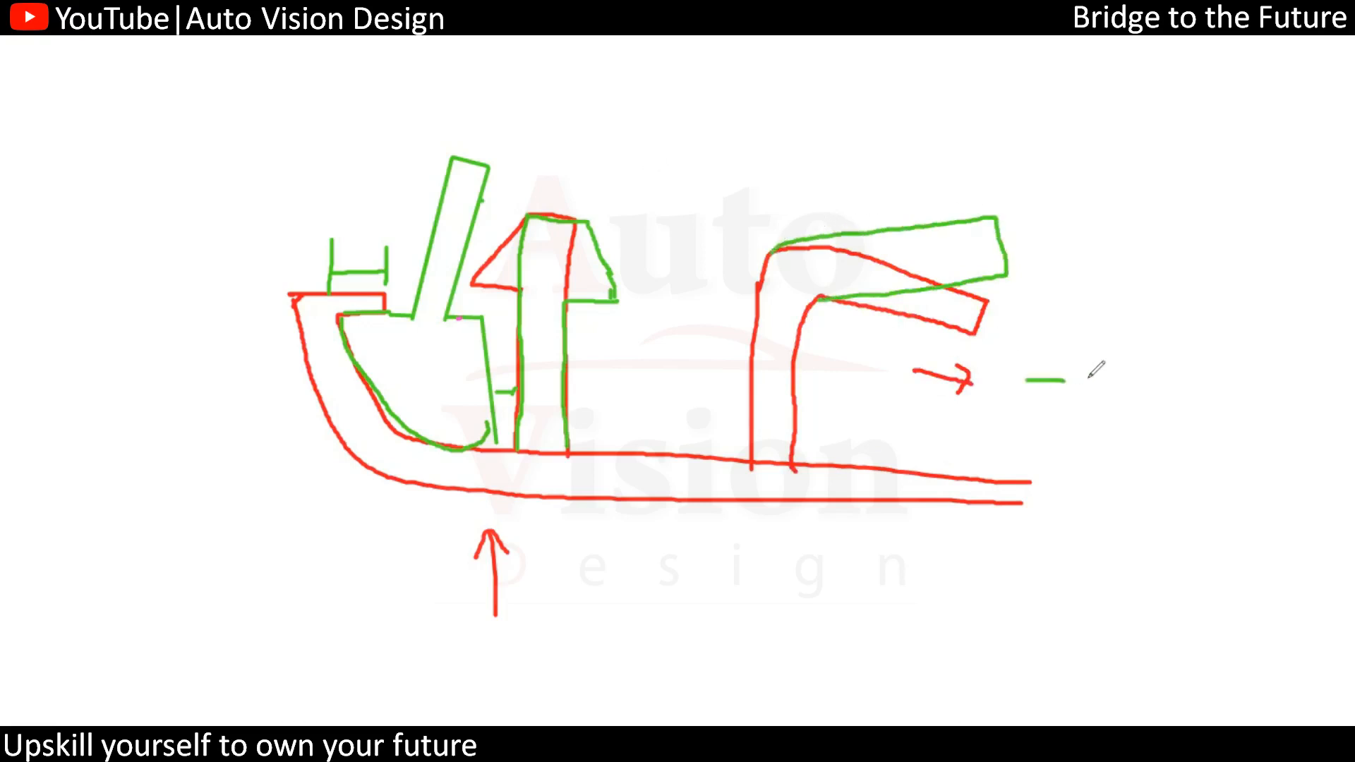
Draw the green dash-dot reference line, a double-headed gap arrow to it, and the red Input label
drag(1033, 381, 1200, 389)
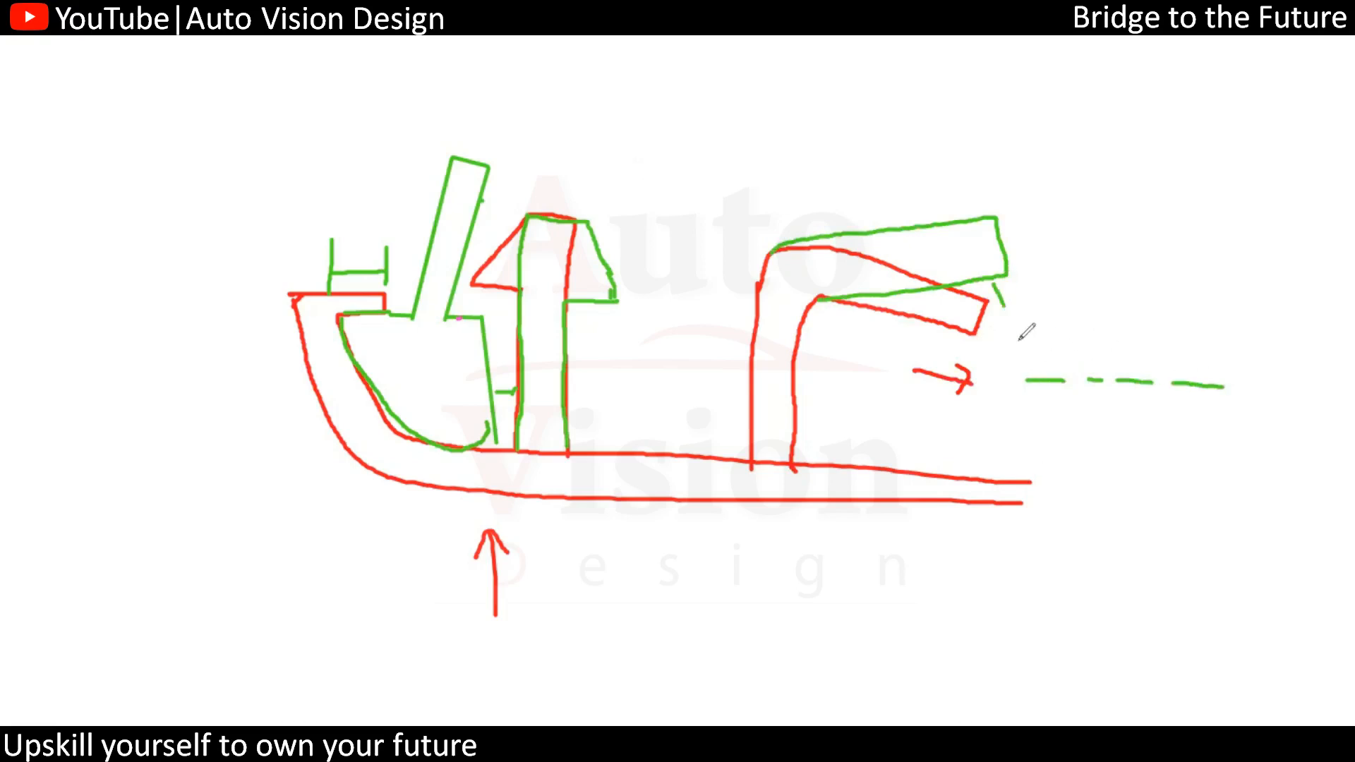
drag(1001, 293, 1018, 380)
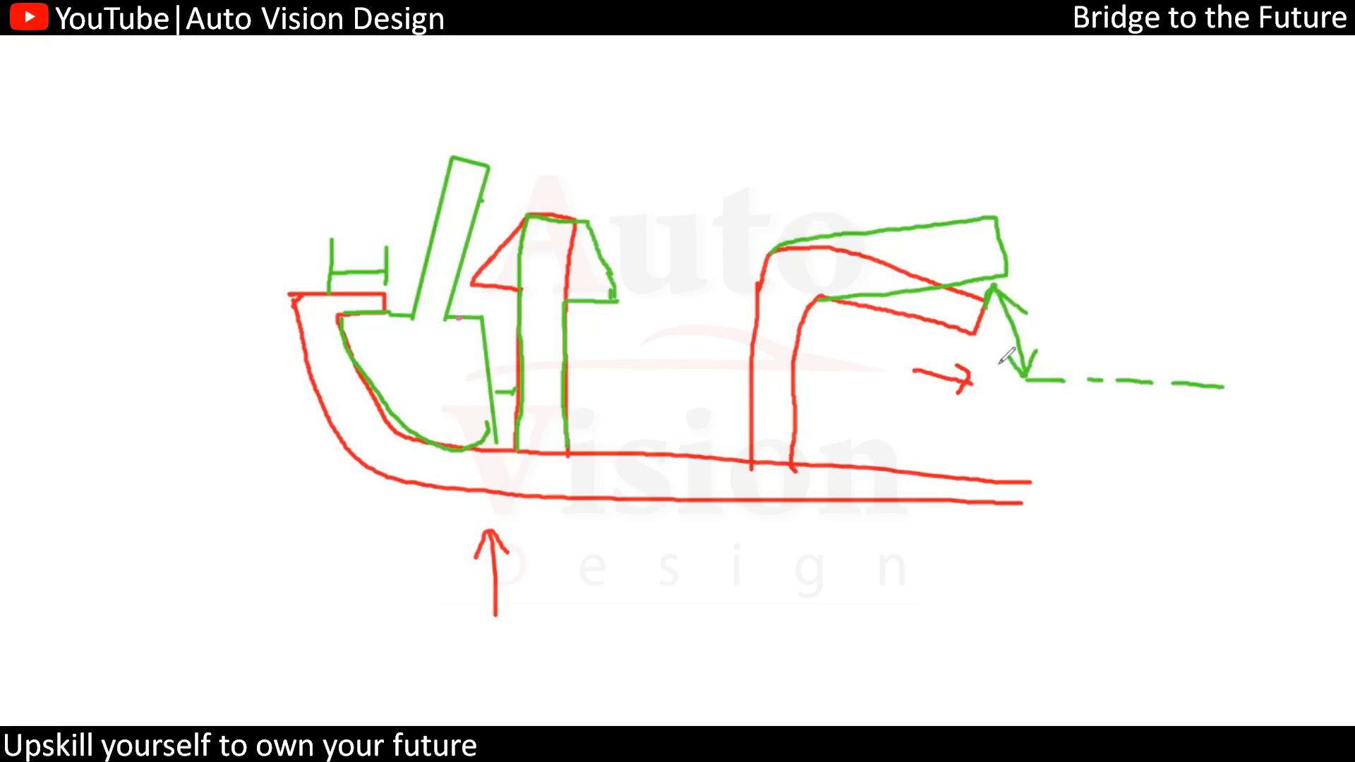
mouse_move(778, 423)
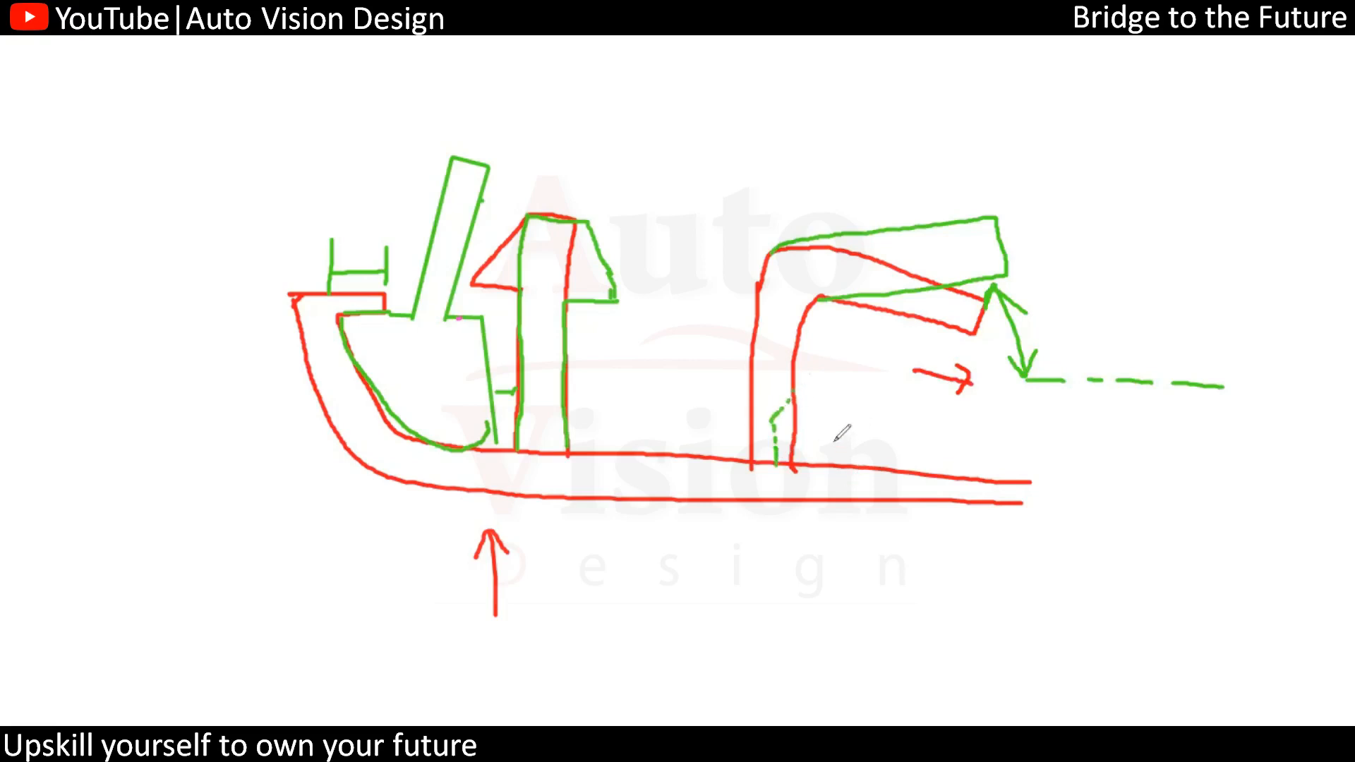
mouse_move(590, 154)
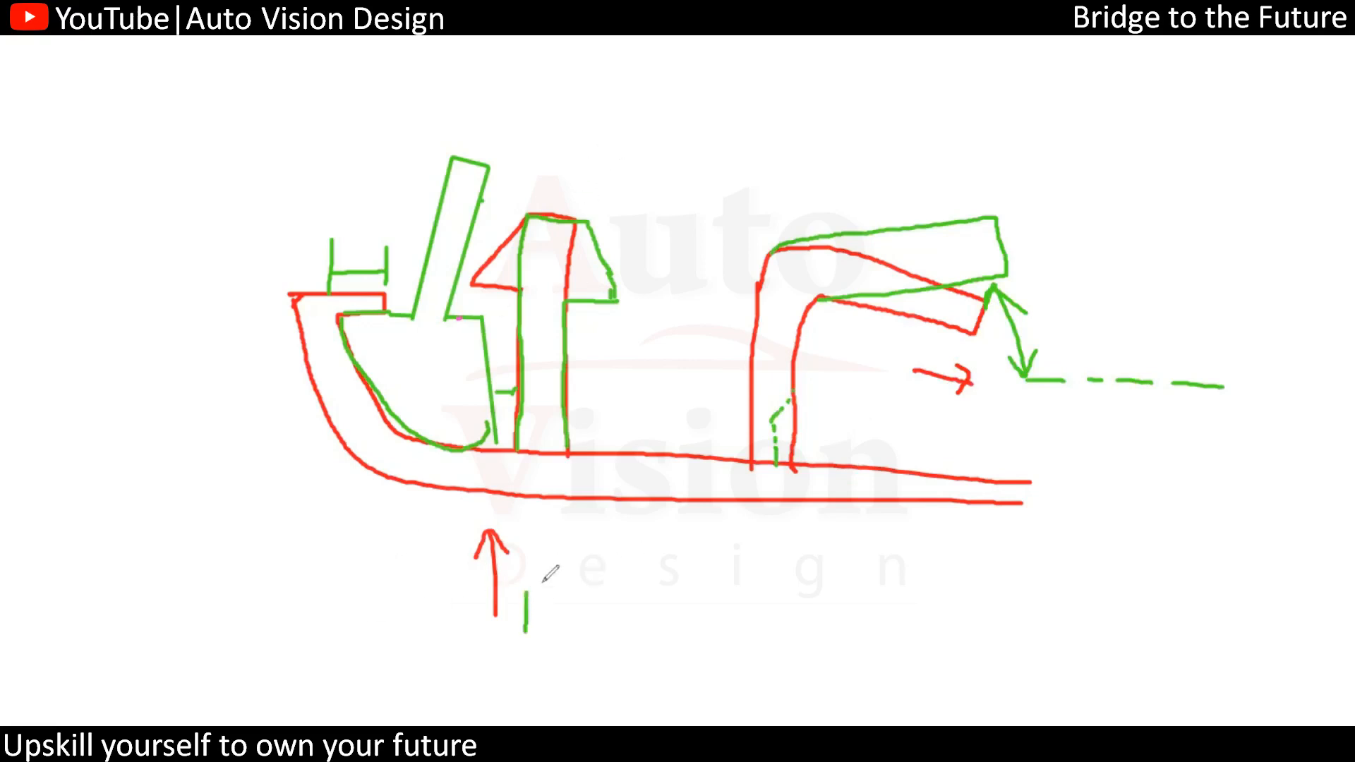
drag(522, 579, 544, 622)
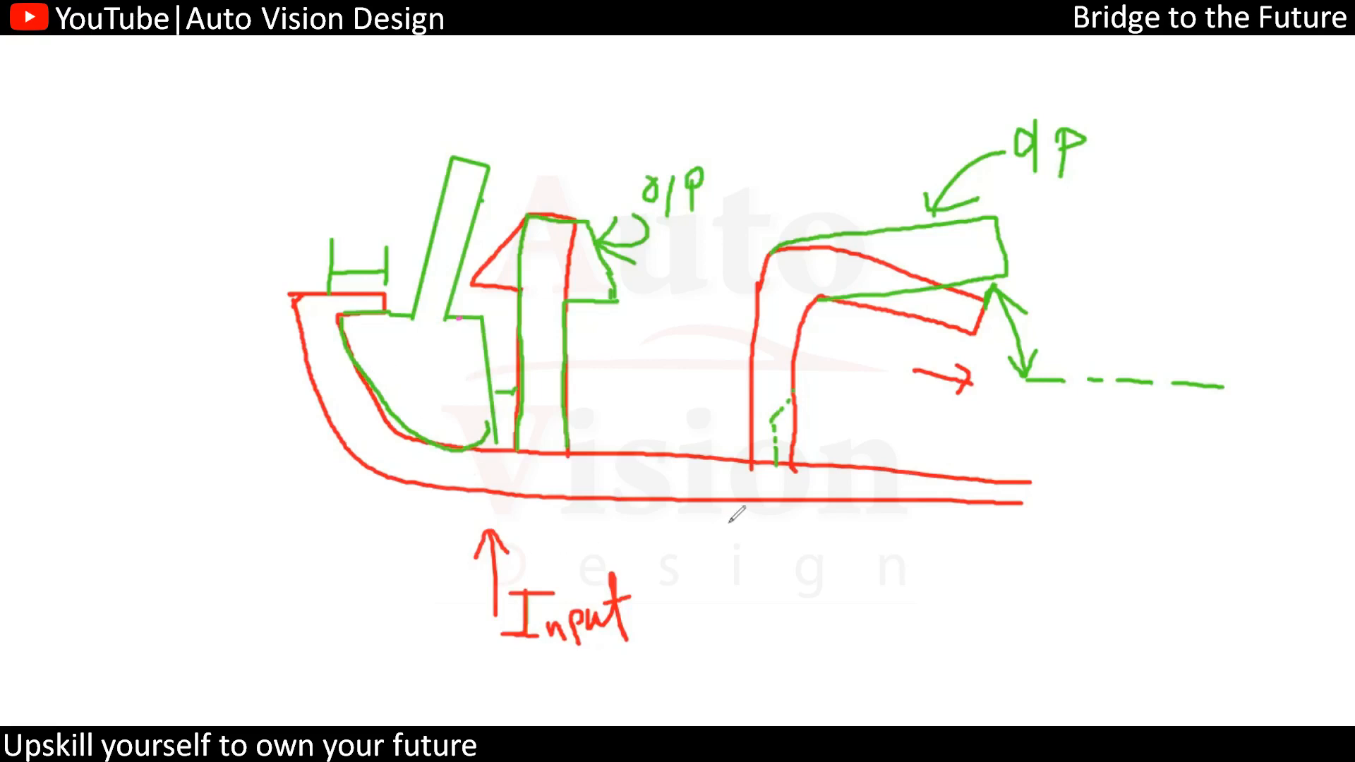
Box the Input and o/p labels in green and add a green check mark at the far left
drag(1028, 200, 1148, 193)
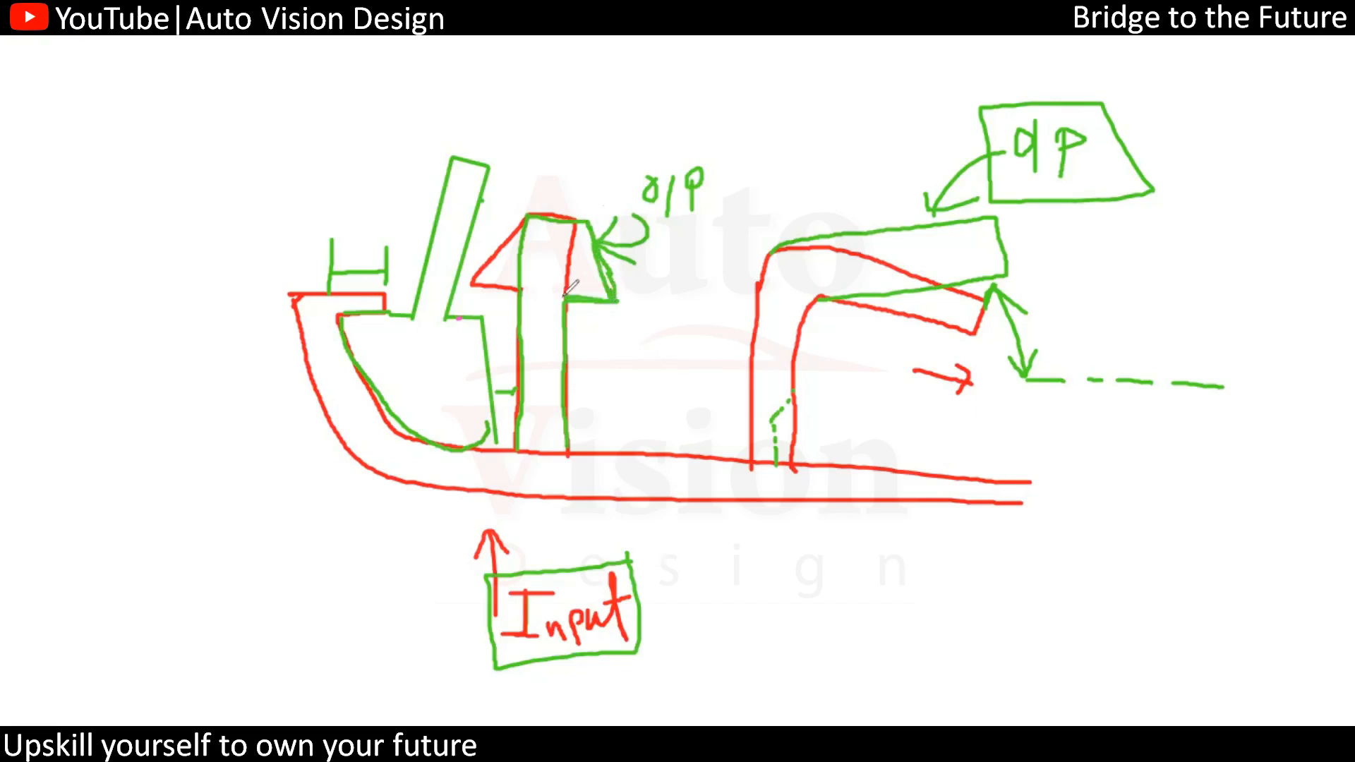
drag(134, 241, 246, 159)
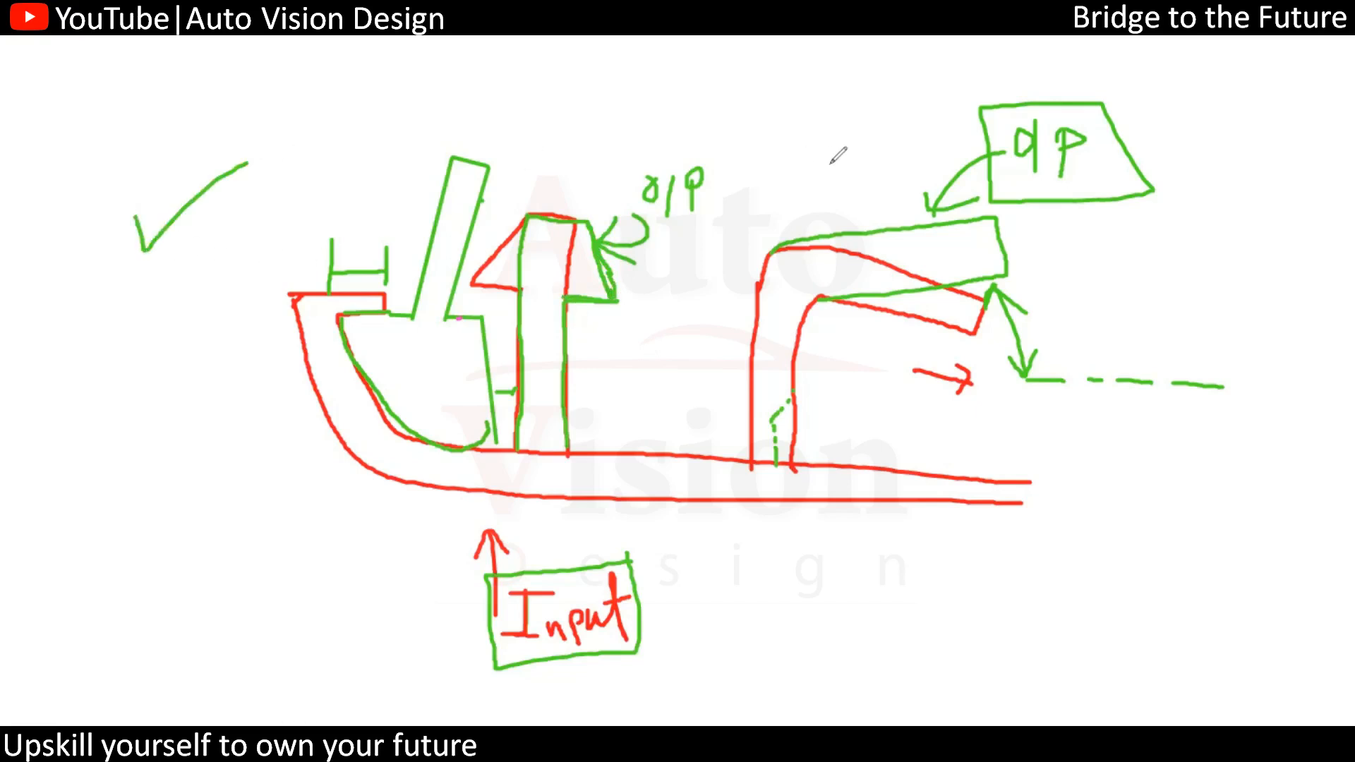